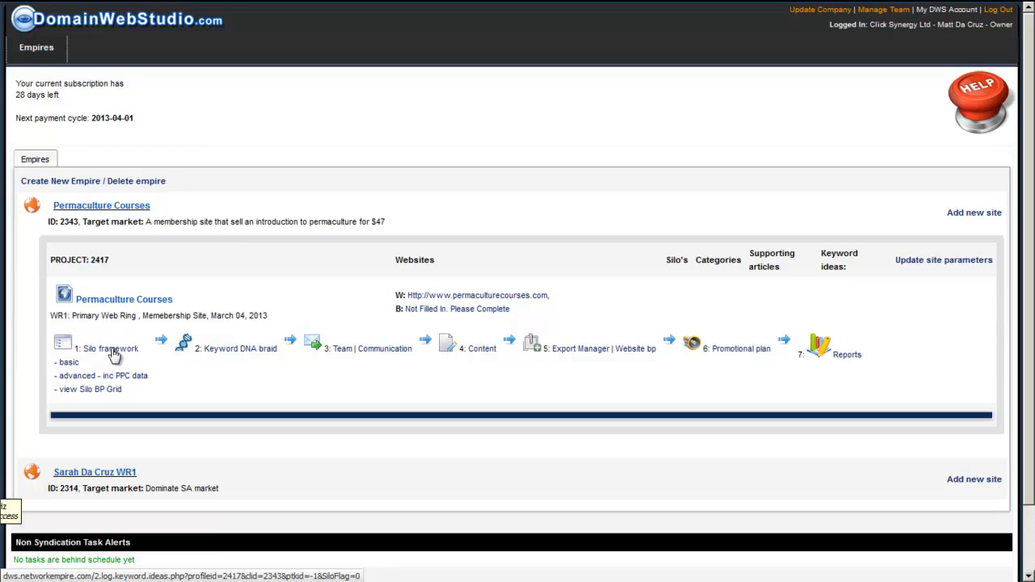
mouse_move(113, 356)
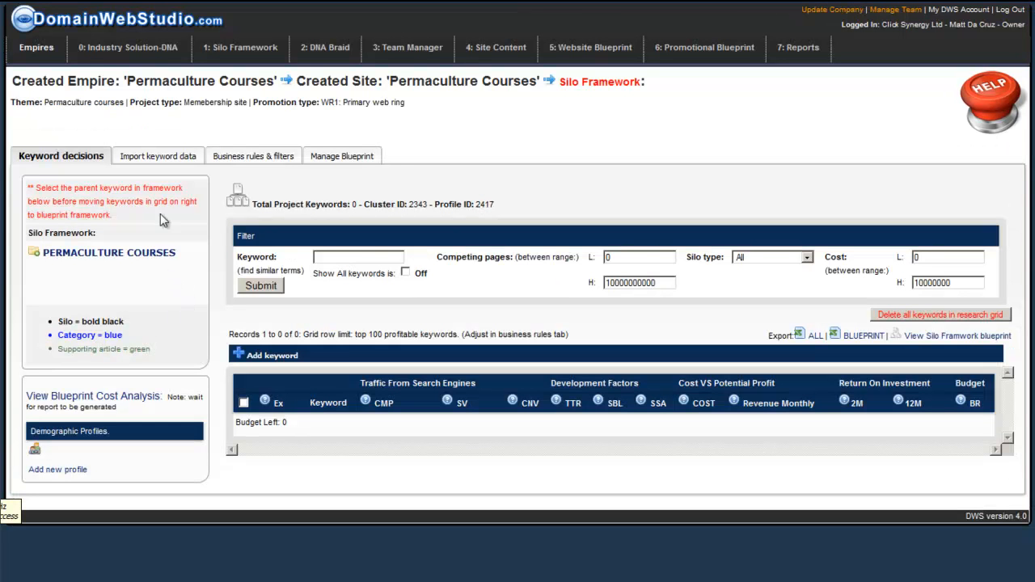
mouse_move(216, 74)
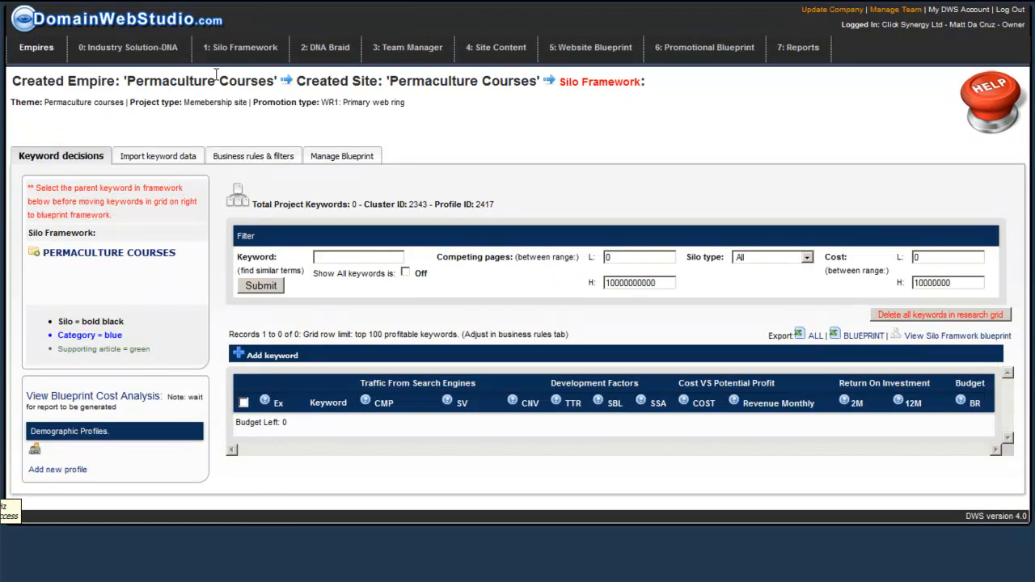
left_click(240, 47)
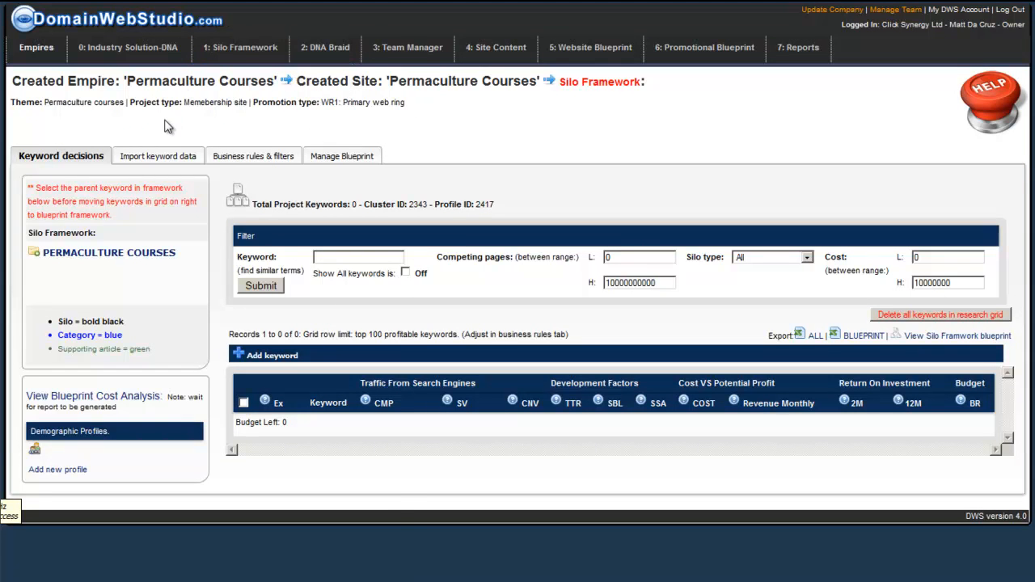
double_click(82, 102)
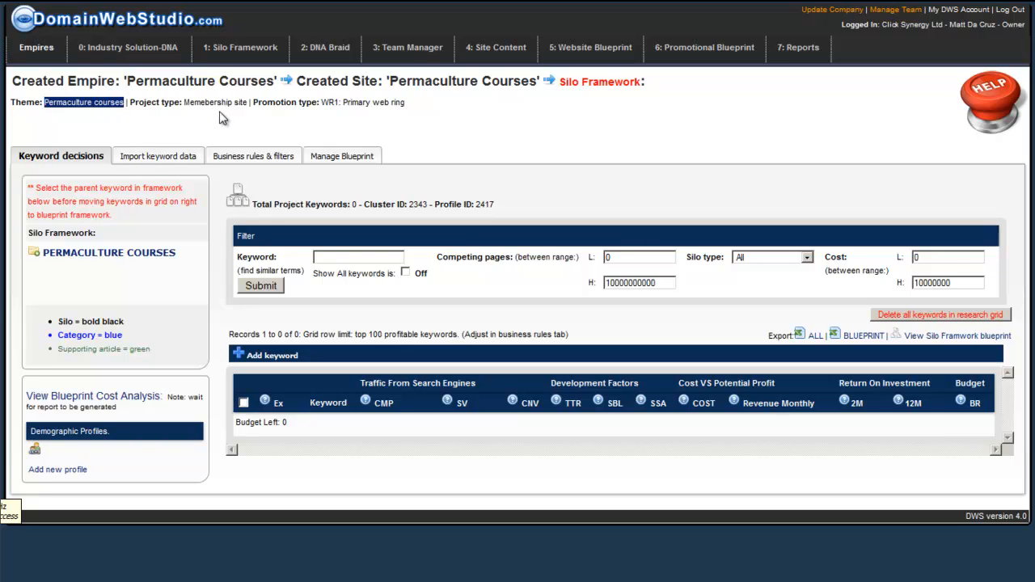
mouse_move(364, 114)
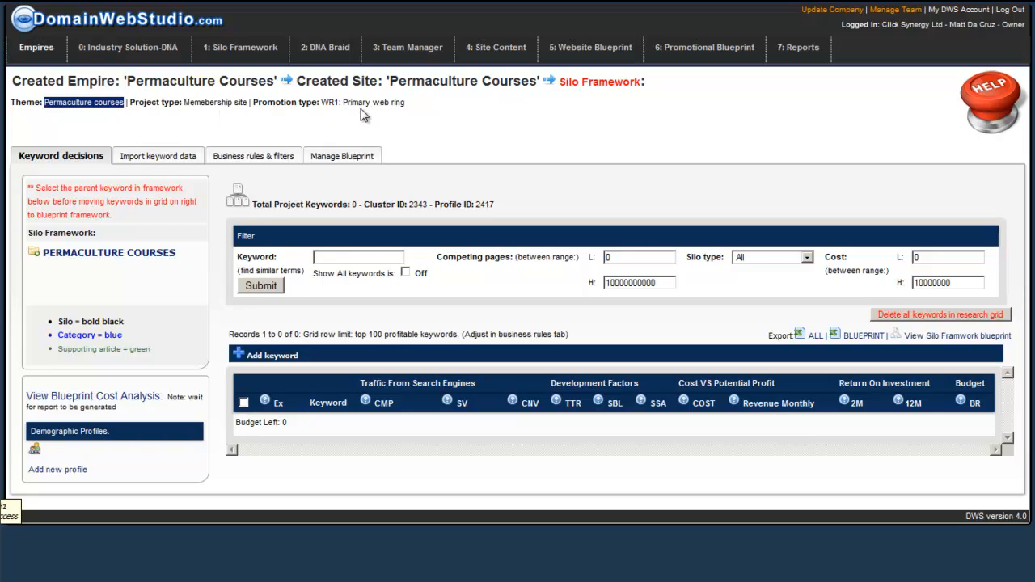
mouse_move(223, 135)
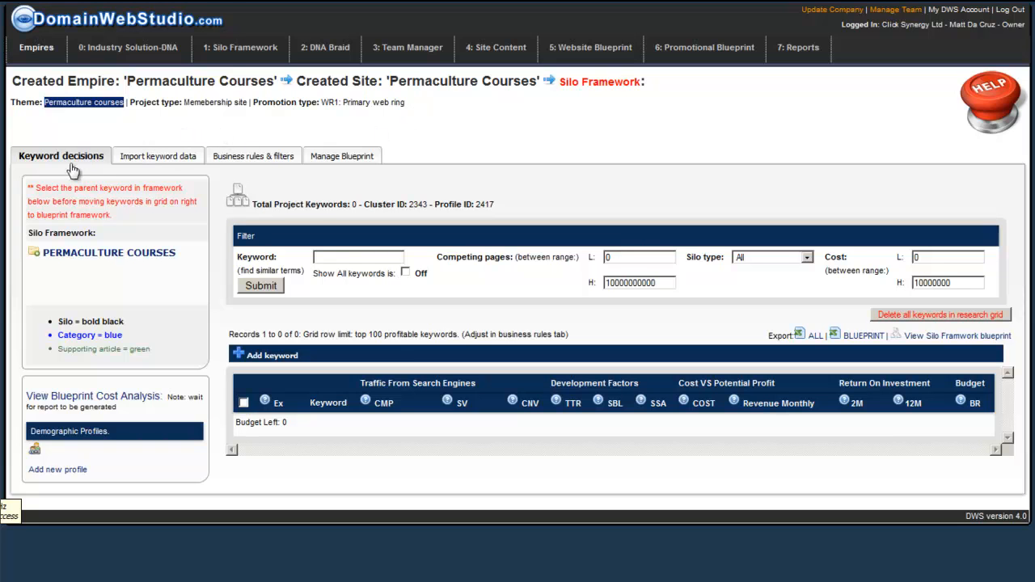
Step: View the Import keyword data and Business rules & filters panels, ending on Manage Blueprint
left_click(151, 155)
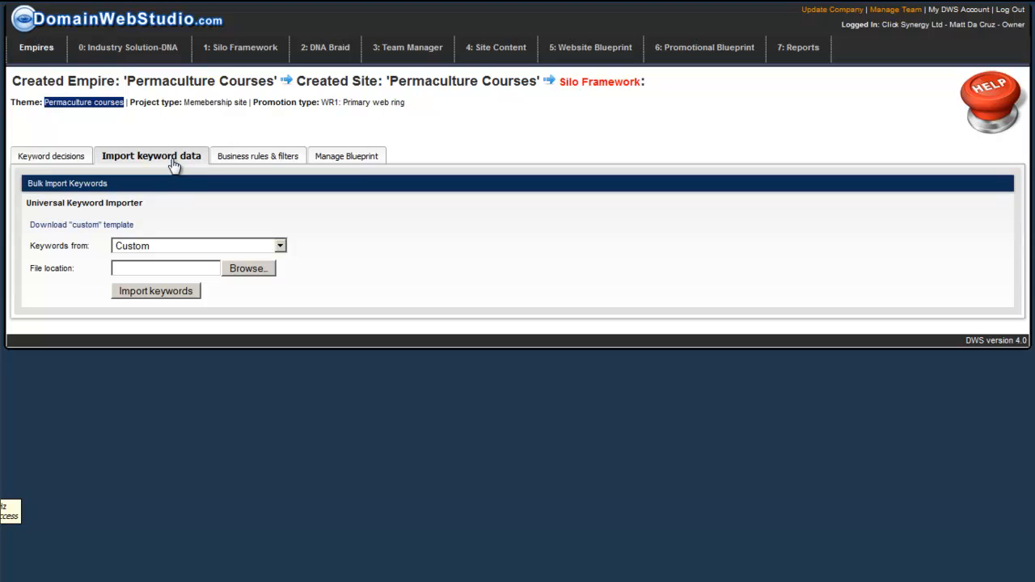
left_click(246, 156)
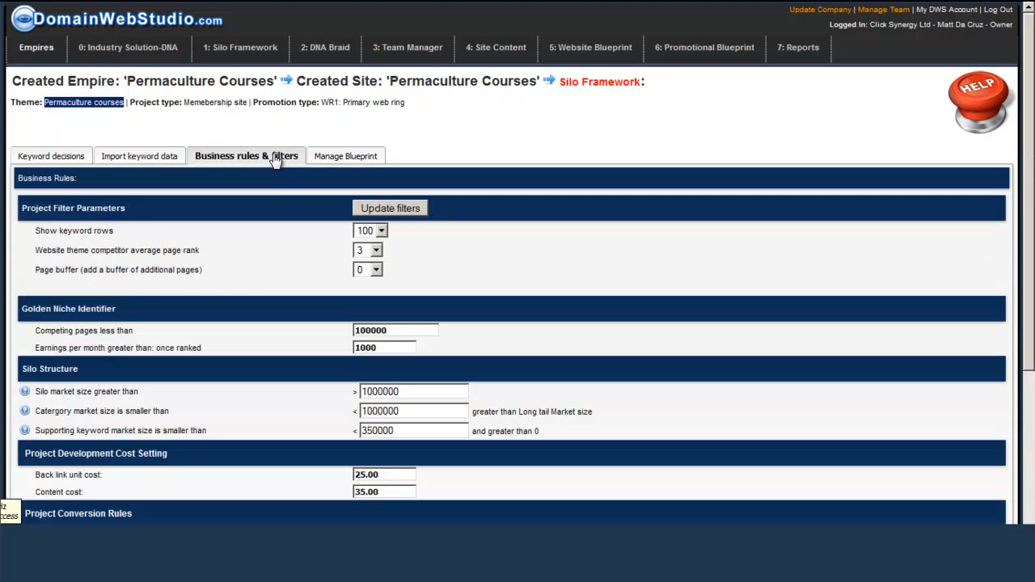
scroll("down", 3)
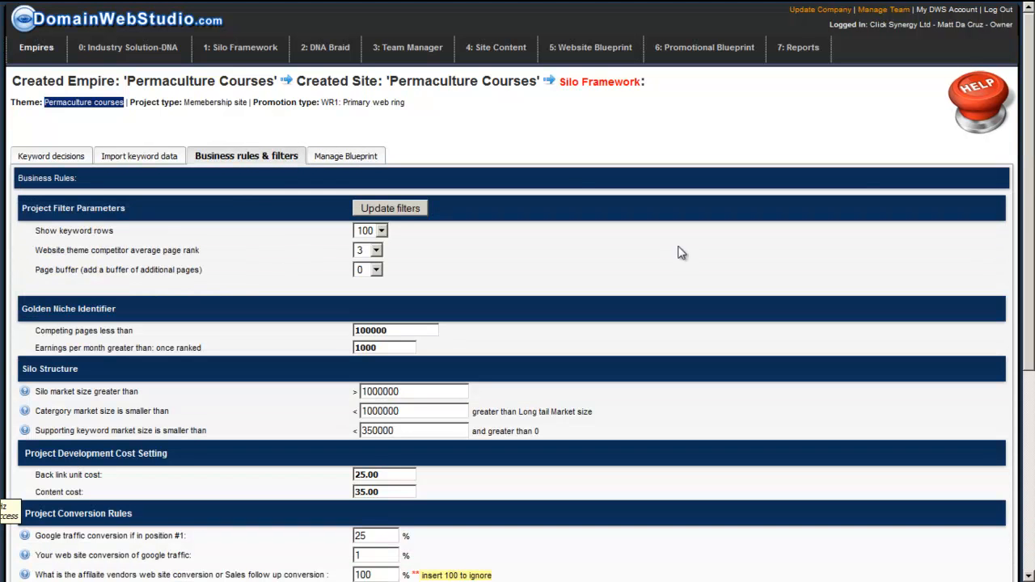
scroll("down", 3)
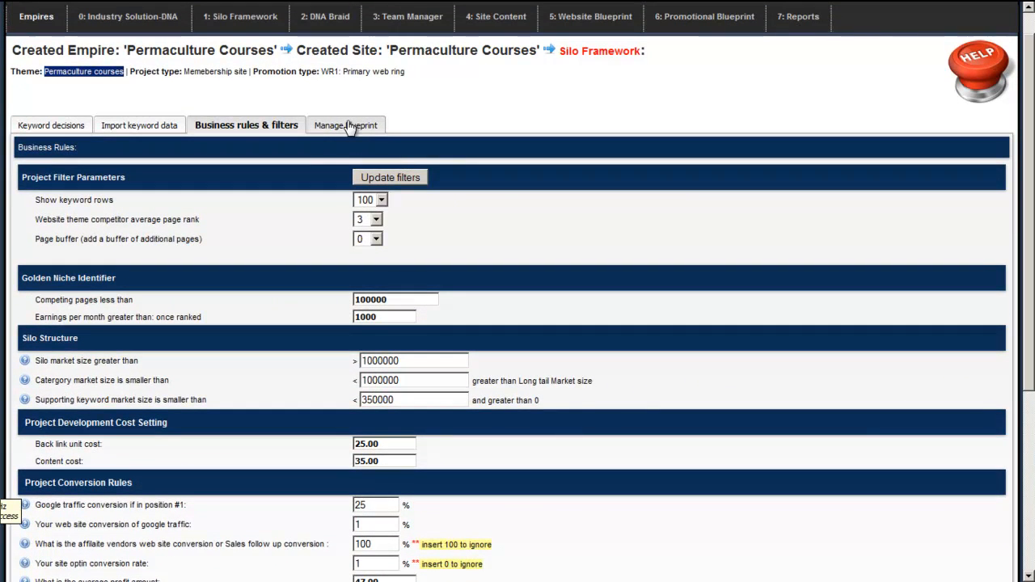
left_click(345, 126)
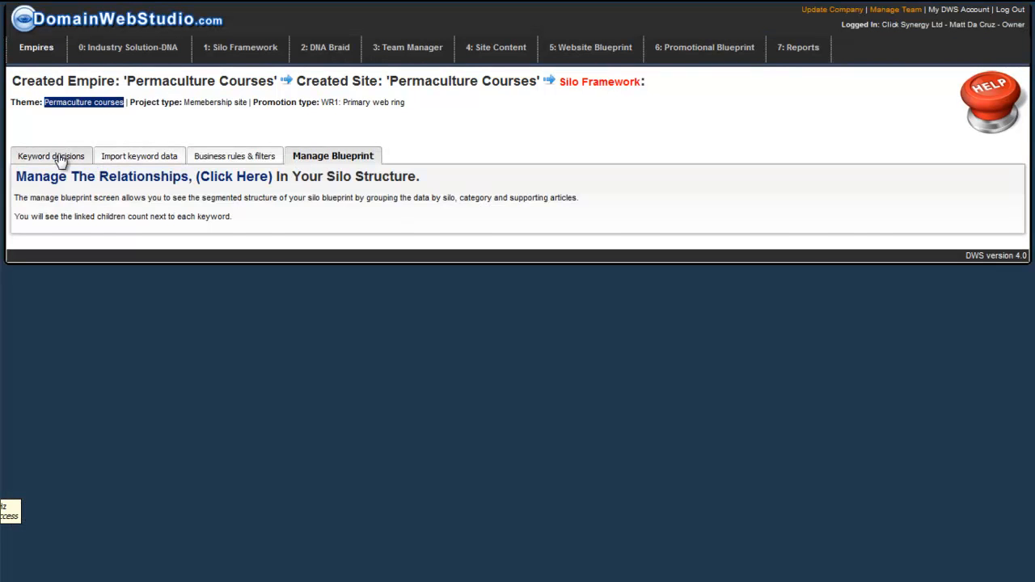
Step: Switch back to the Keyword decisions tab, still showing zero project keywords
left_click(51, 155)
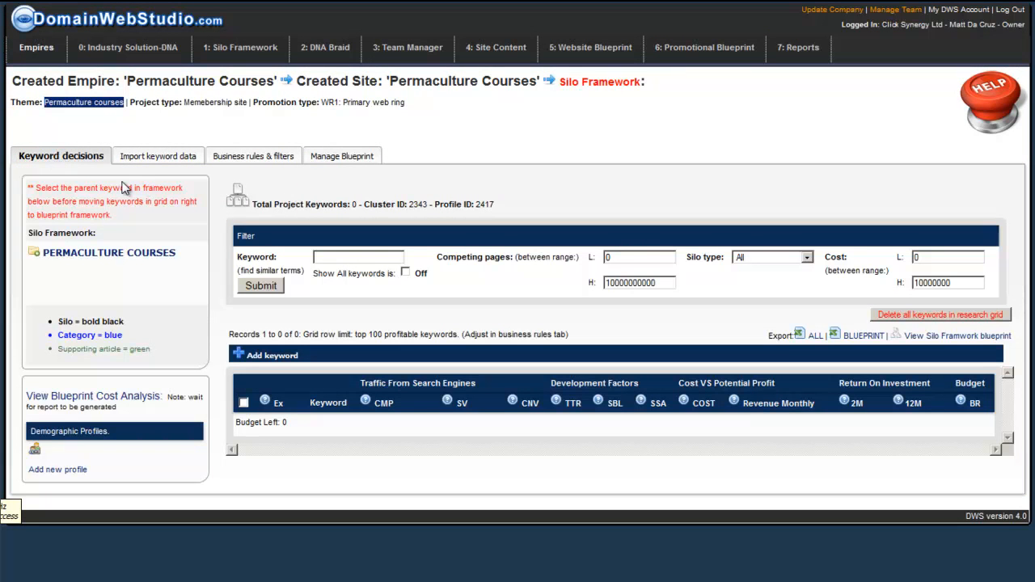
mouse_move(105, 179)
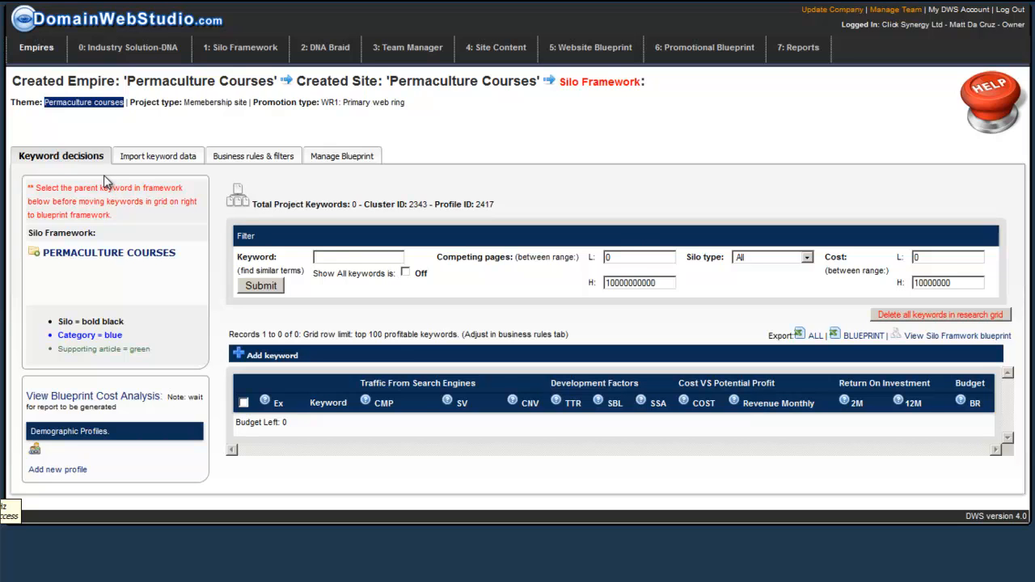
mouse_move(162, 358)
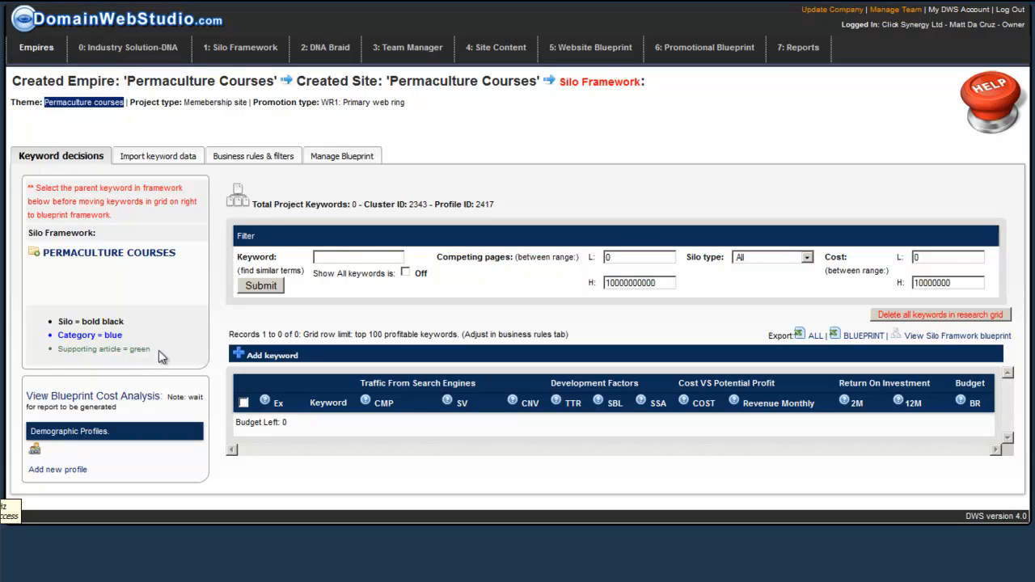
mouse_move(143, 390)
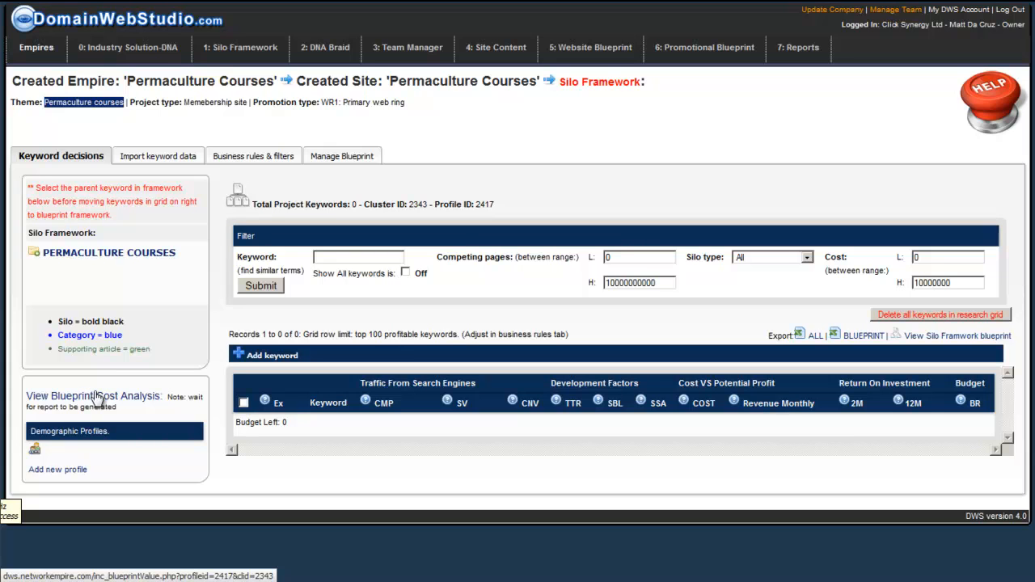
mouse_move(89, 403)
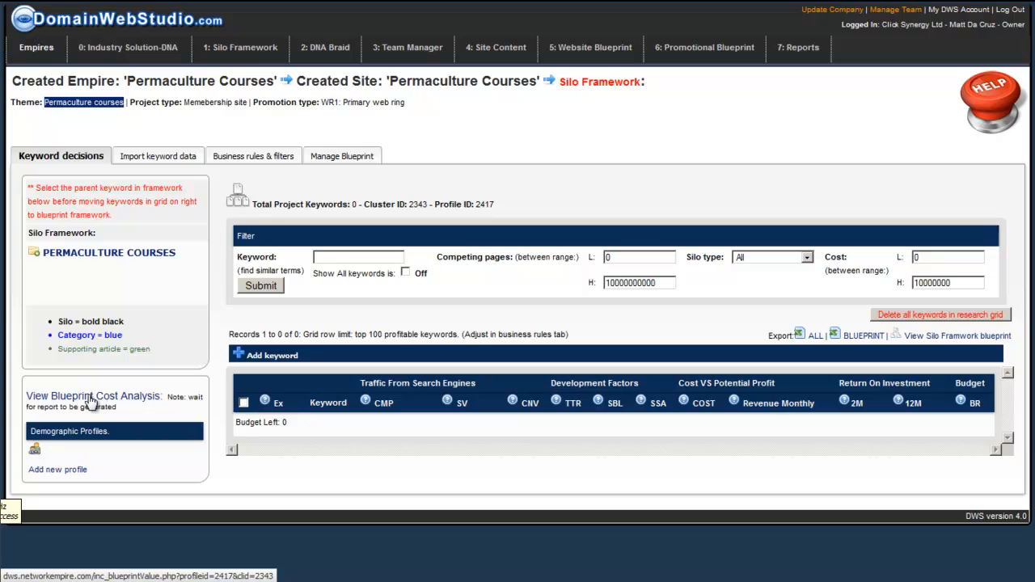
mouse_move(85, 403)
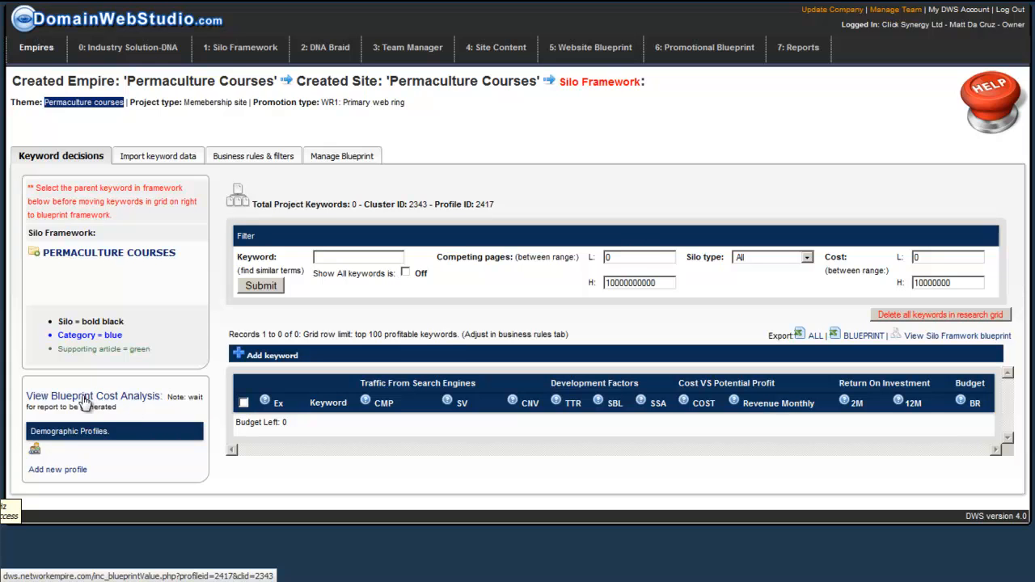
mouse_move(113, 404)
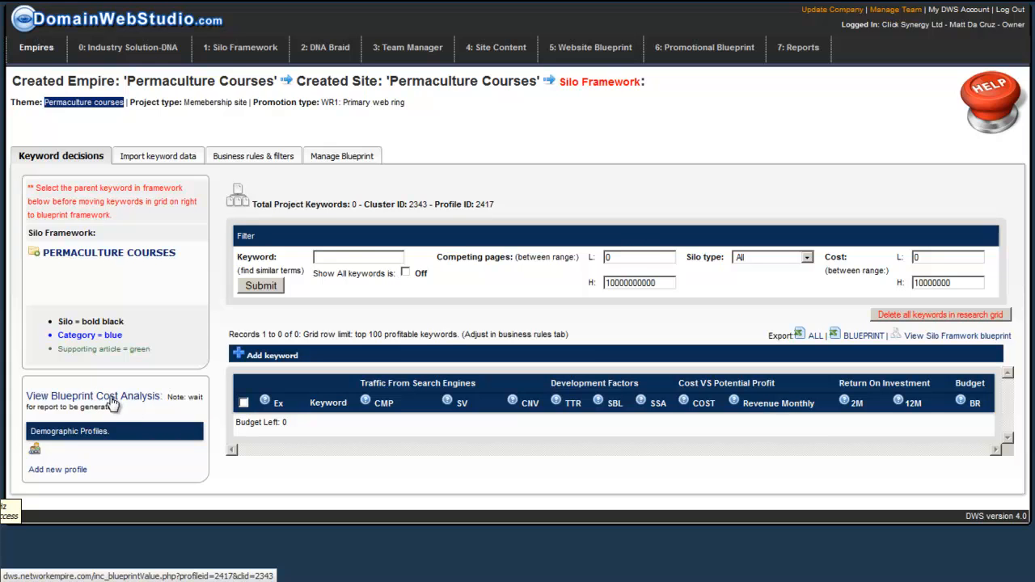
mouse_move(77, 485)
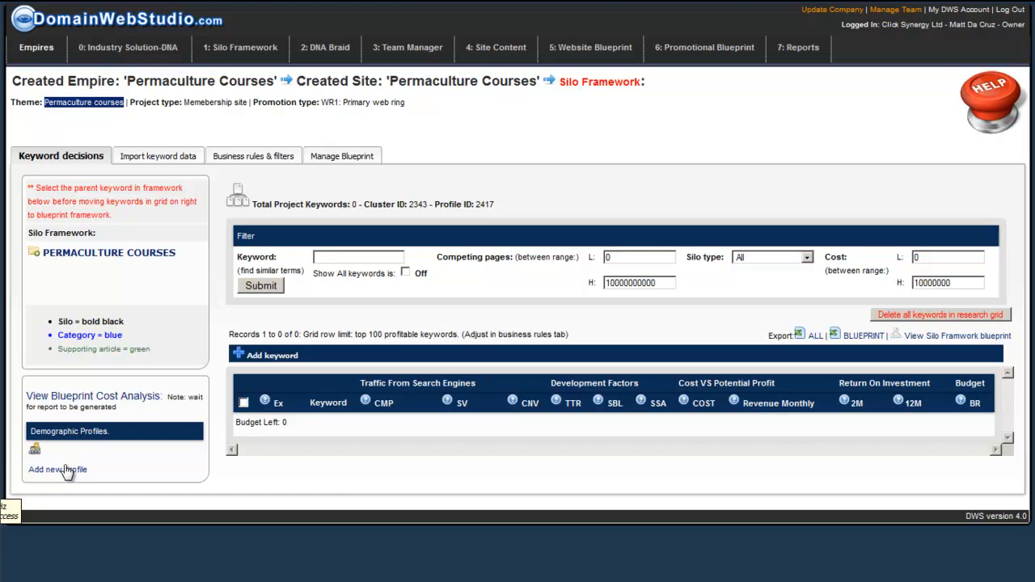
mouse_move(75, 452)
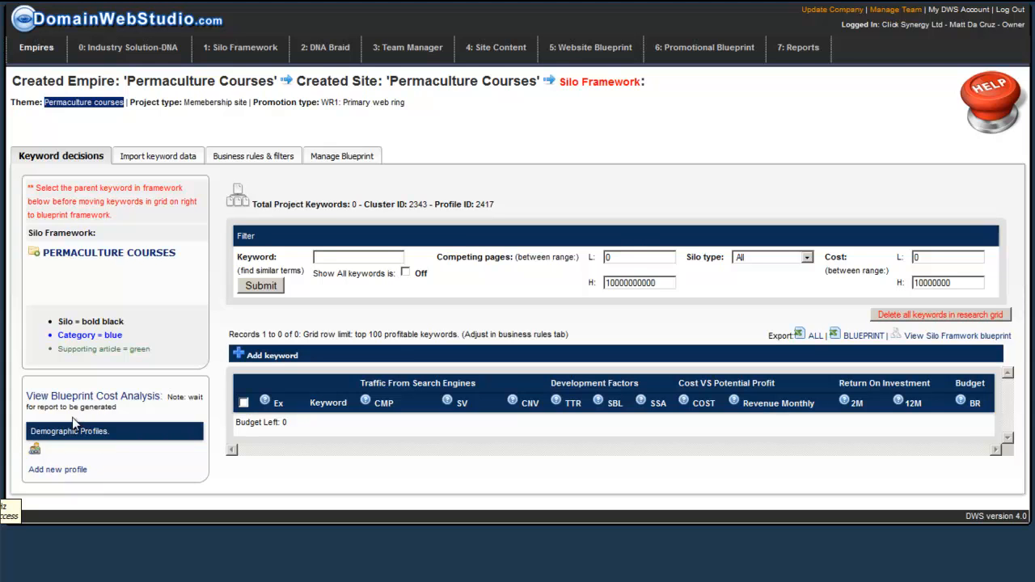
mouse_move(555, 185)
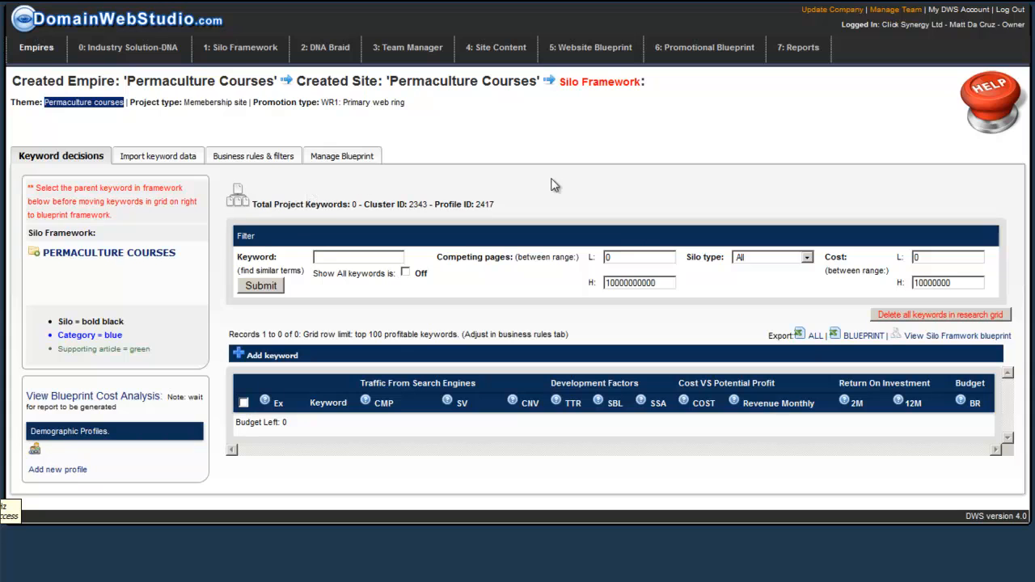
mouse_move(851, 289)
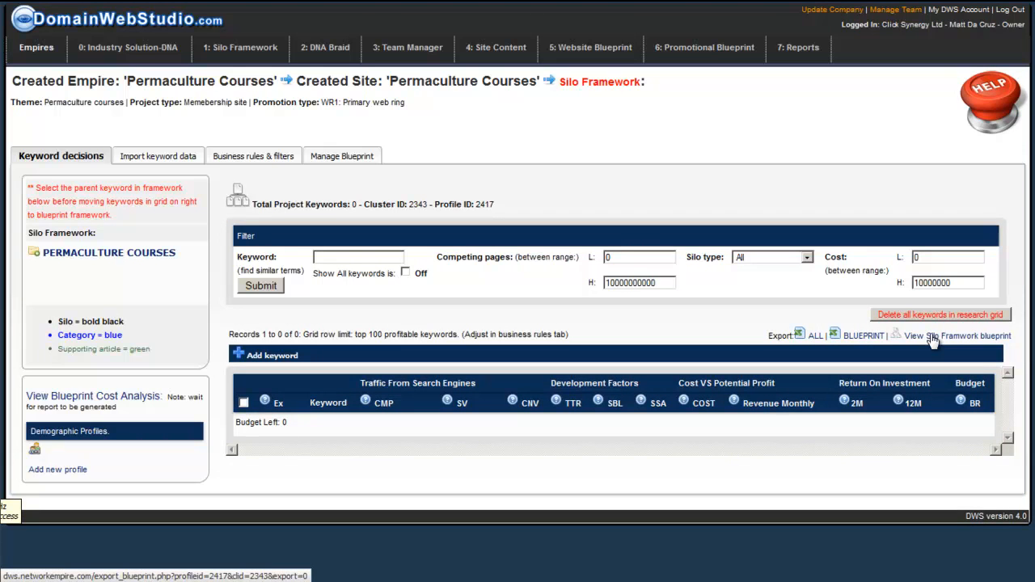
mouse_move(774, 385)
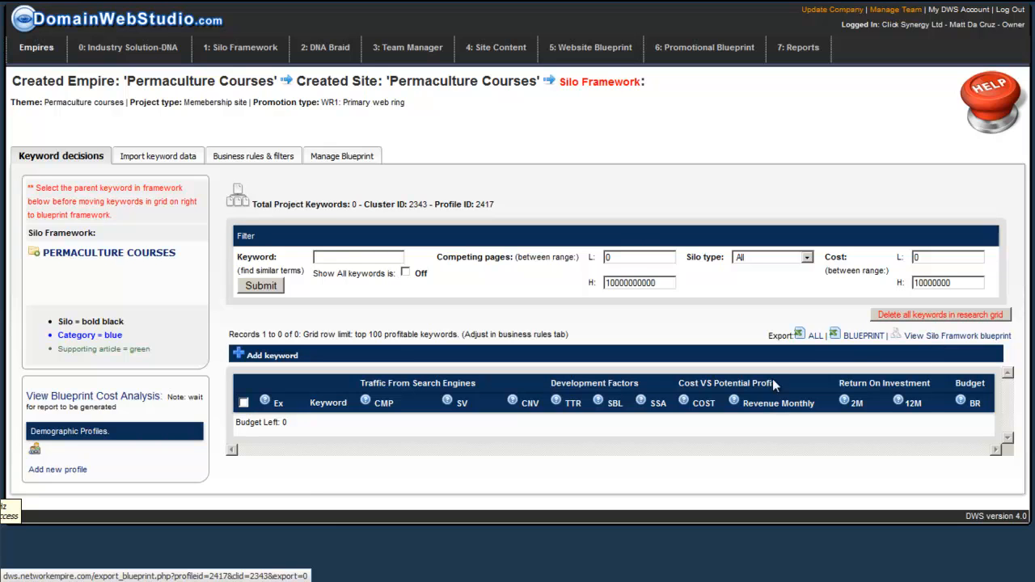
mouse_move(653, 423)
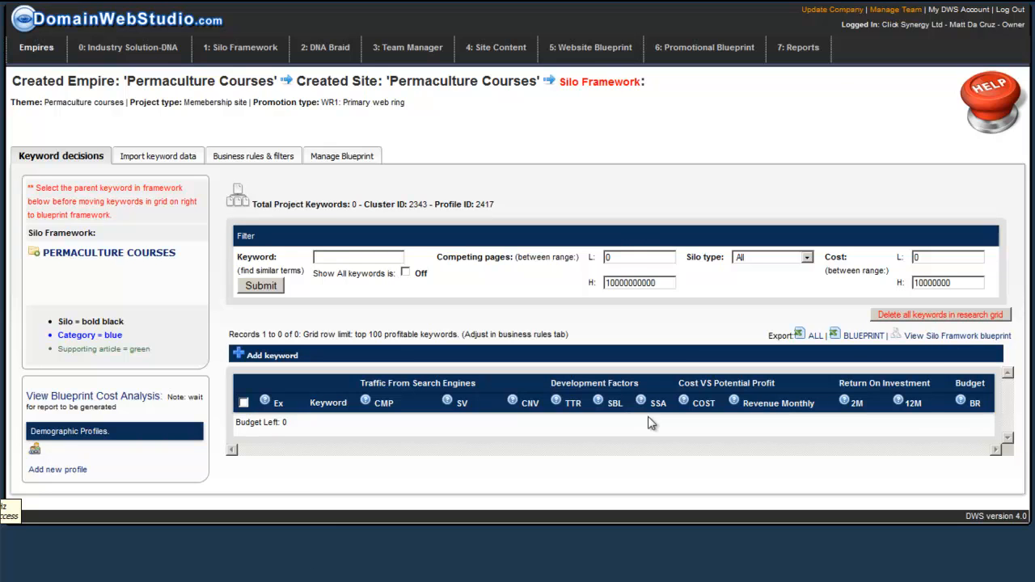
mouse_move(526, 472)
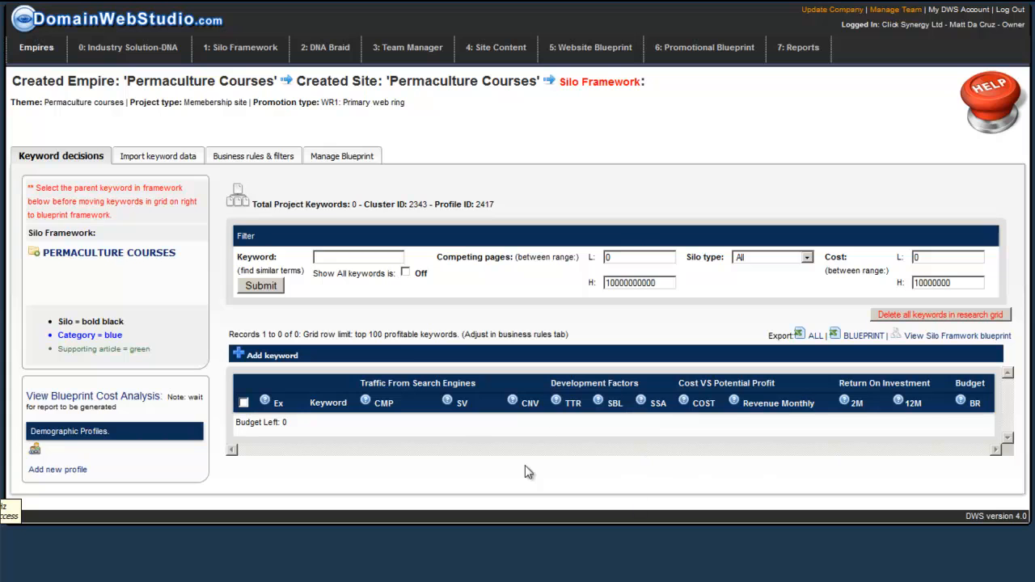